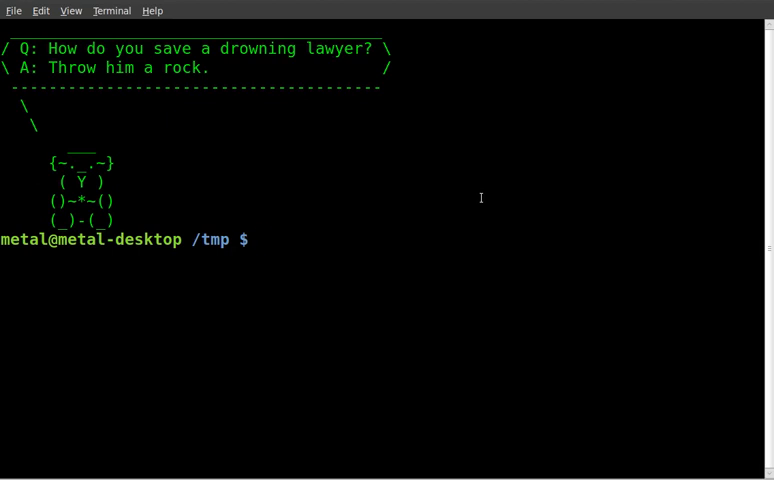
Create a bash directory under /tmp with mkdir bash and change into it
{"action": "type", "text": "mkdir"}
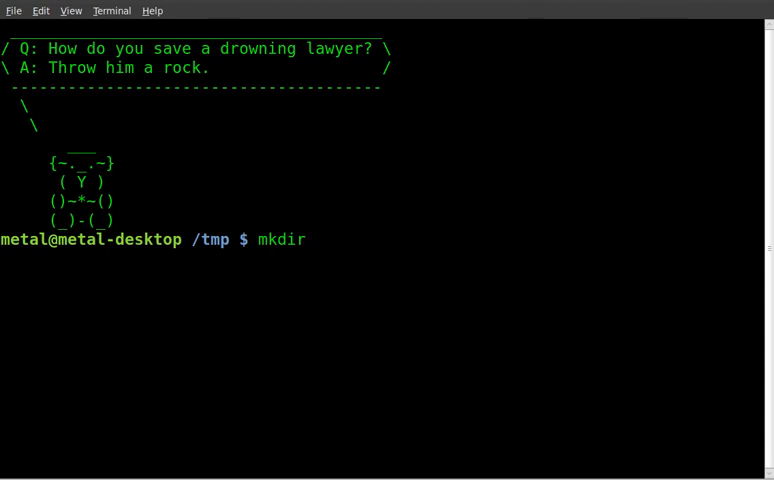
{"action": "type", "text": "bash"}
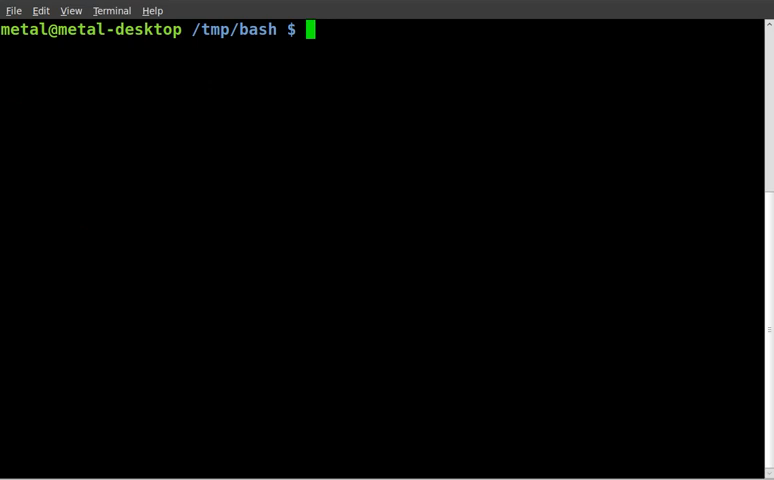
Create menu.sh in vim and write the #!/bin/bash shebang line
{"action": "type", "text": "vim"}
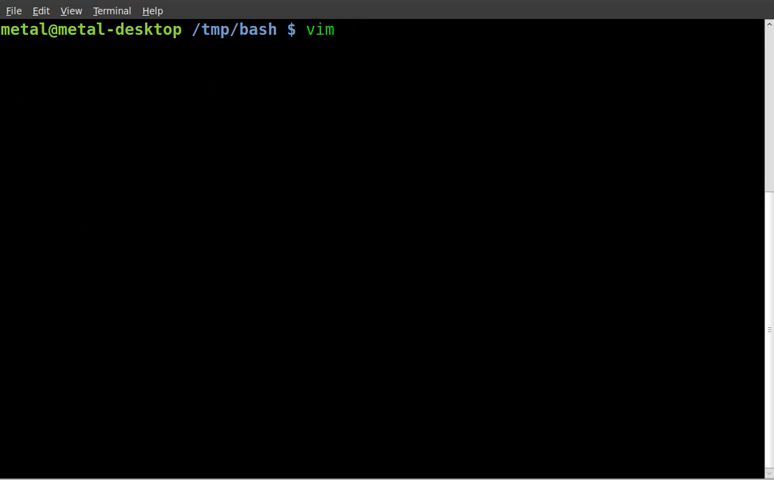
{"action": "type", "text": "menu.sh"}
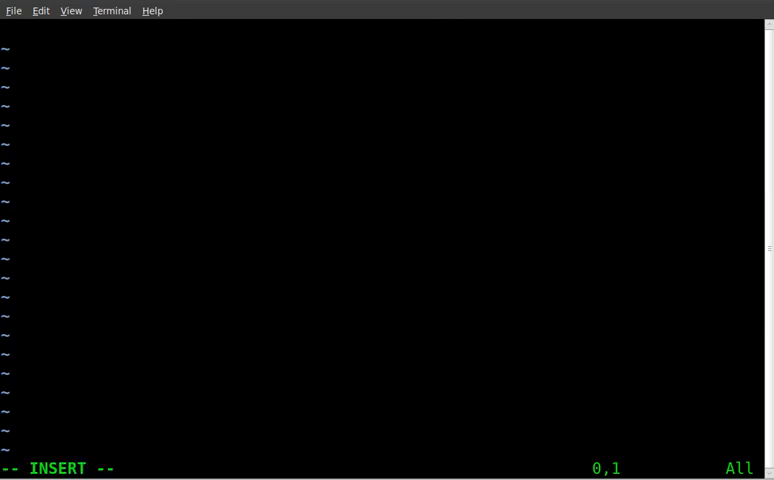
{"action": "type", "text": "#!/bin/"}
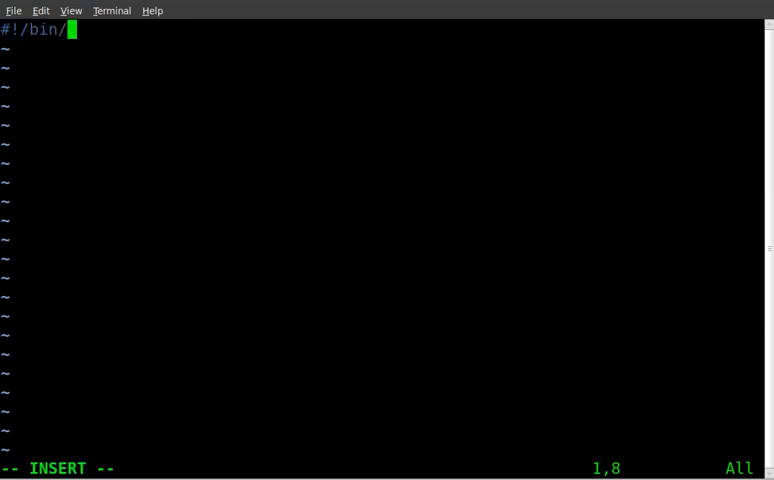
{"action": "type", "text": "bash"}
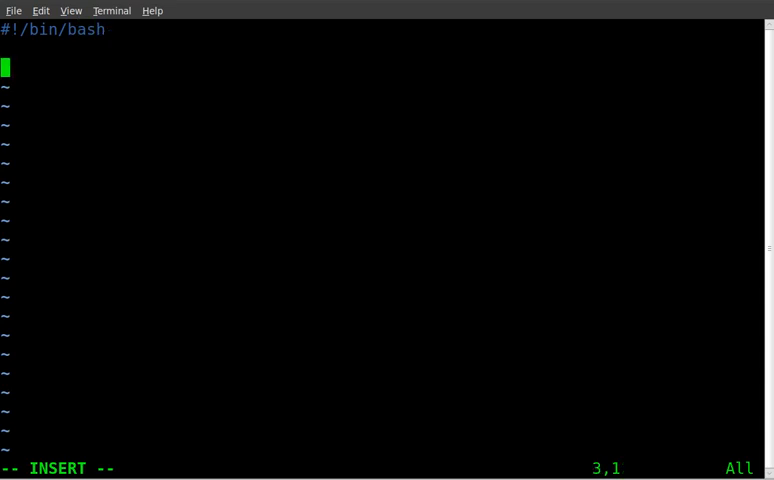
Set x=0 and begin a while [ $x = 0 ]; do loop
{"action": "type", "text": "x"}
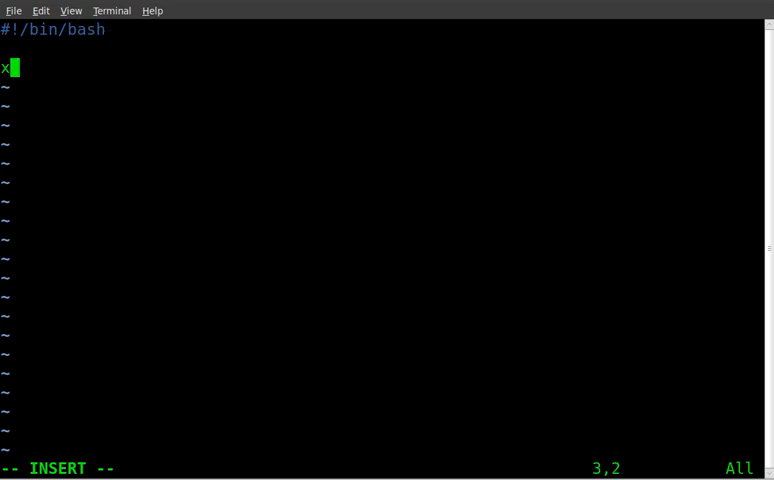
{"action": "type", "text": "=0"}
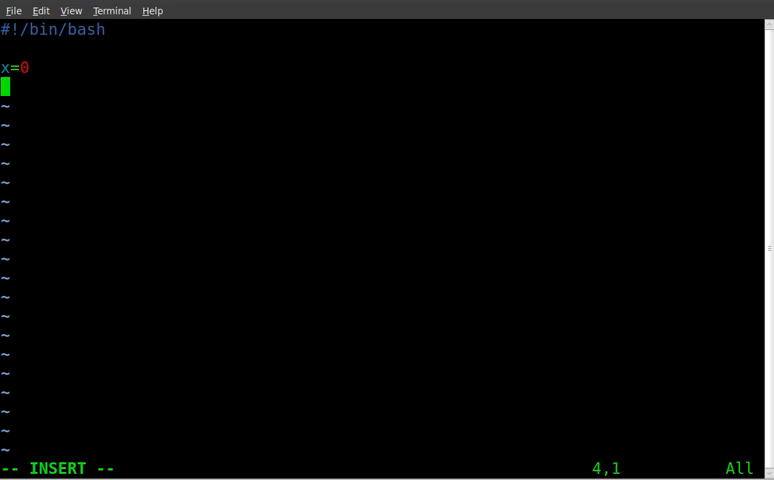
{"action": "type", "text": "while ["}
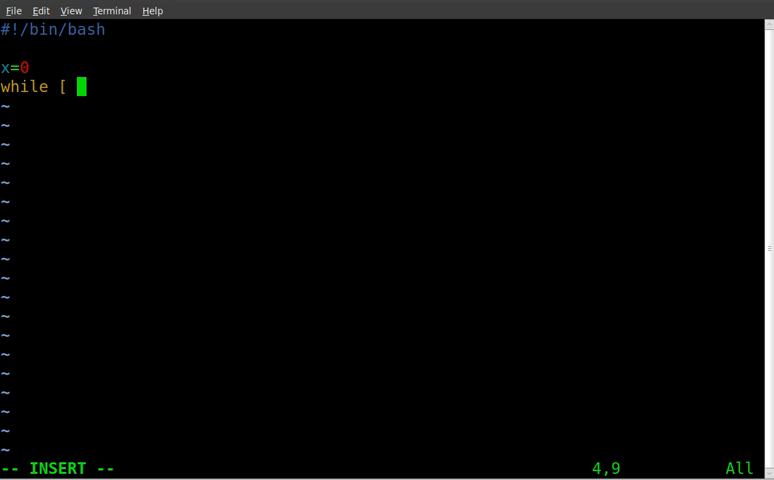
{"action": "type", "text": "$x"}
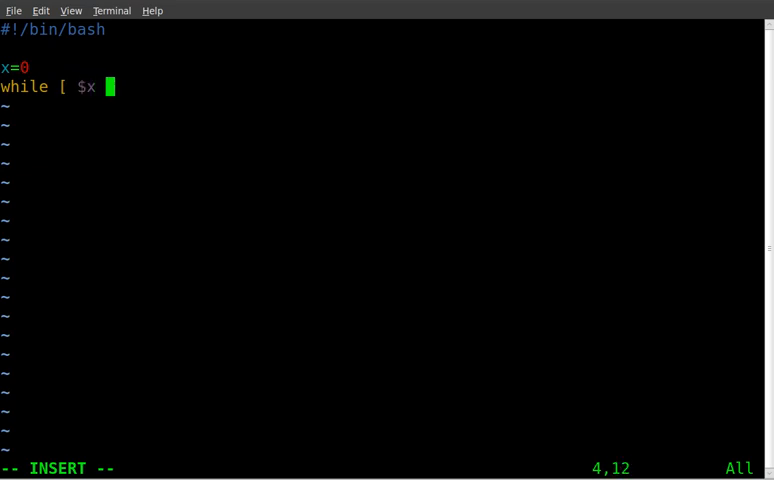
{"action": "type", "text": "= 0"}
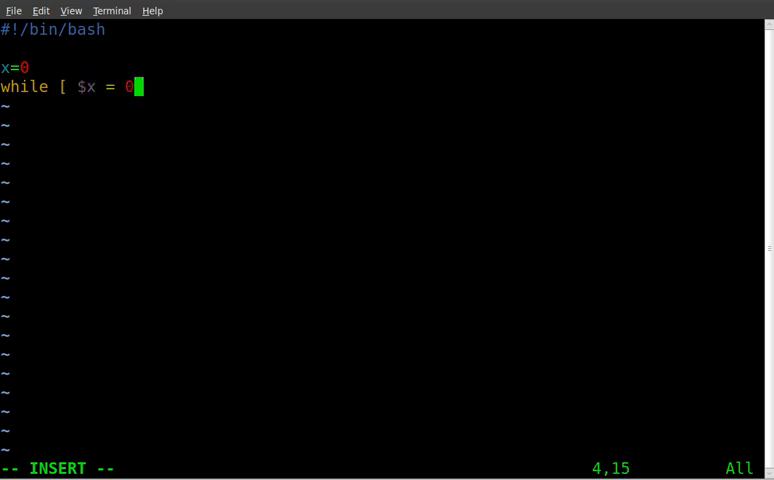
{"action": "type", "text": "];"}
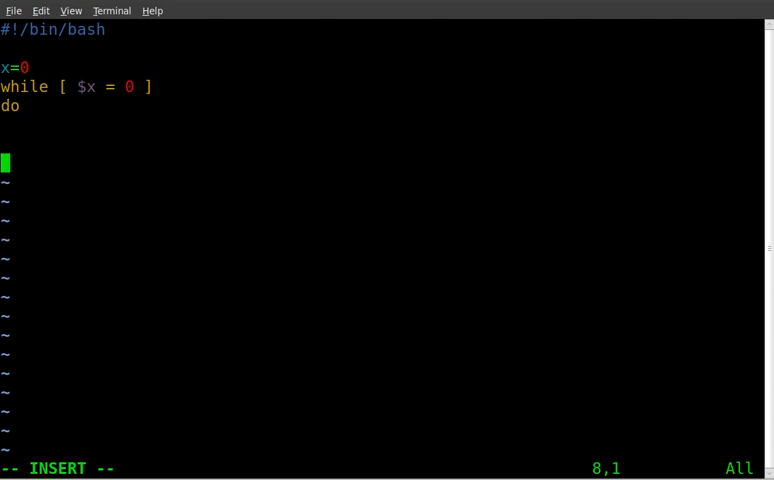
Close the loop with done and add clear, echo "Do you like Candy? (y/n)" and read answer inside it
{"action": "type", "text": "done"}
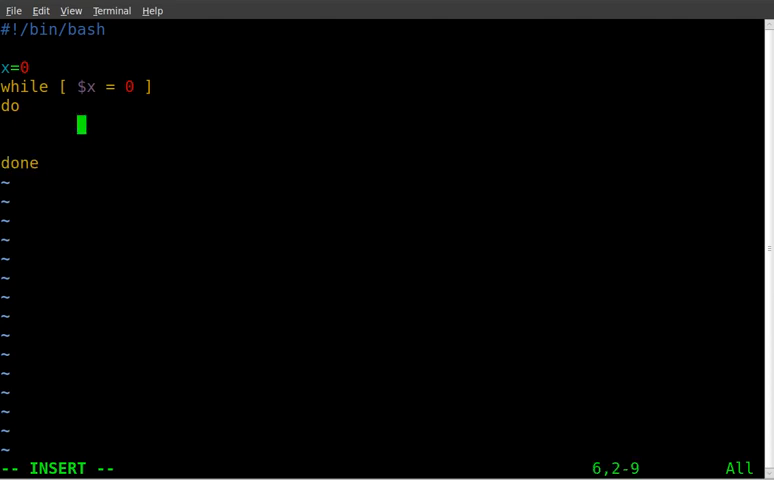
{"action": "type", "text": "clear"}
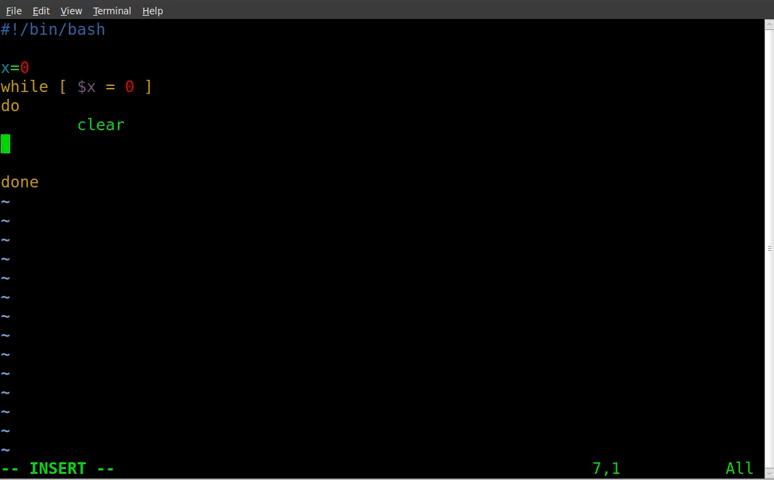
{"action": "type", "text": "echo"}
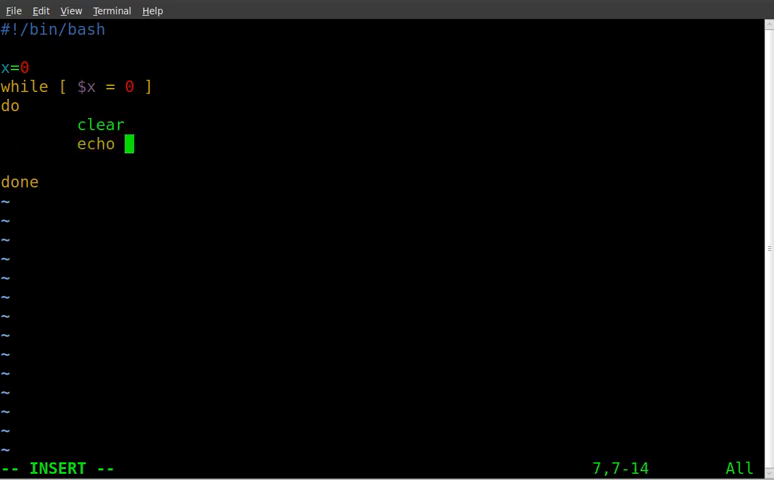
{"action": "type", "text": "\""}
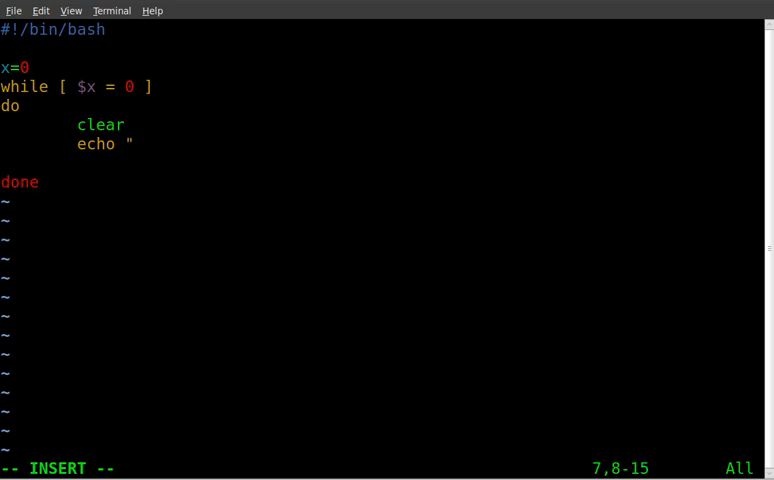
{"action": "type", "text": "Do you like"}
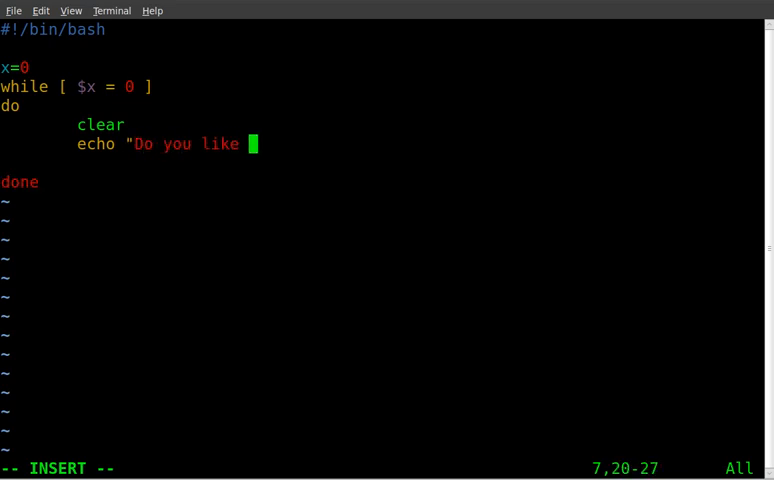
{"action": "type", "text": "Candy? ("}
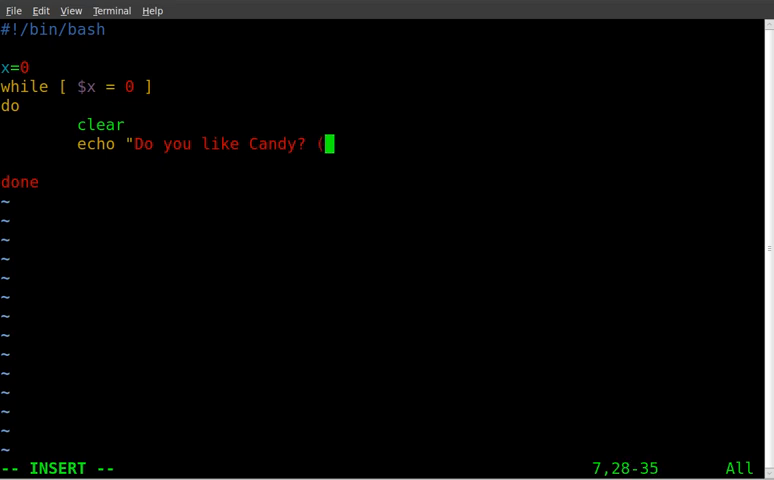
{"action": "type", "text": "y/n"}
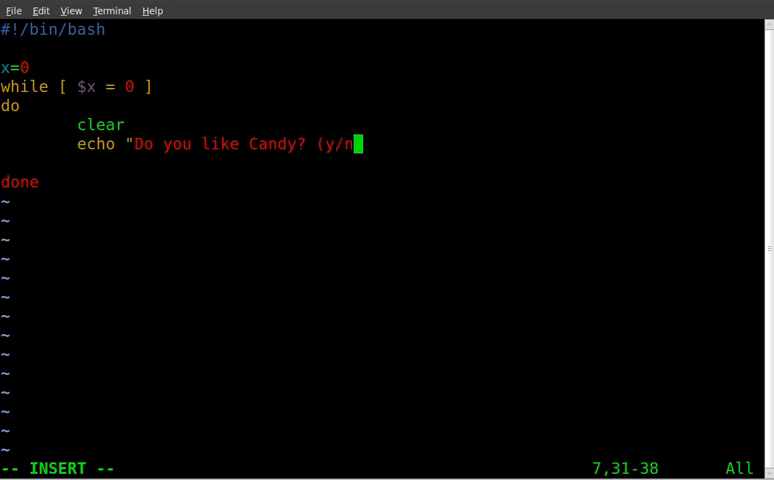
{"action": "type", "text": ")"}
{"action": "type", "text": "read answer"}
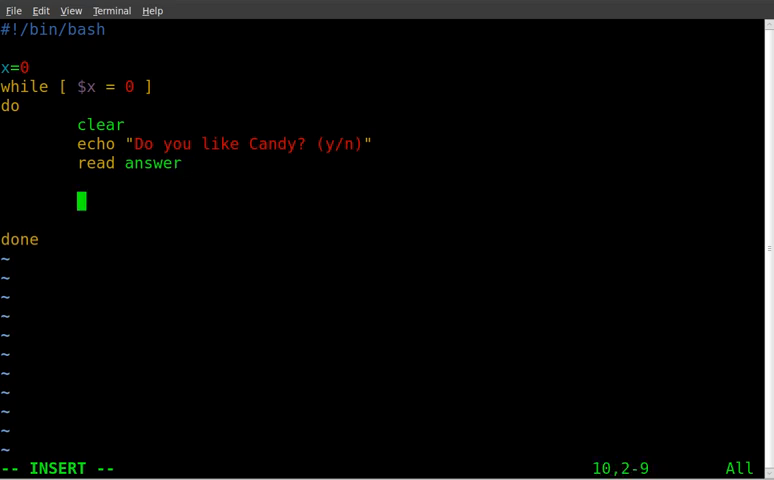
Write case "$answer" in followed by the y) pattern line
{"action": "type", "text": "case"}
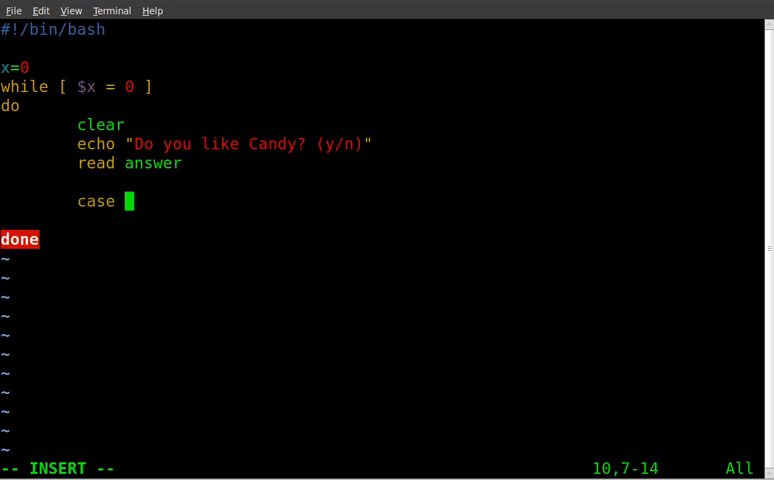
{"action": "type", "text": "\"$"}
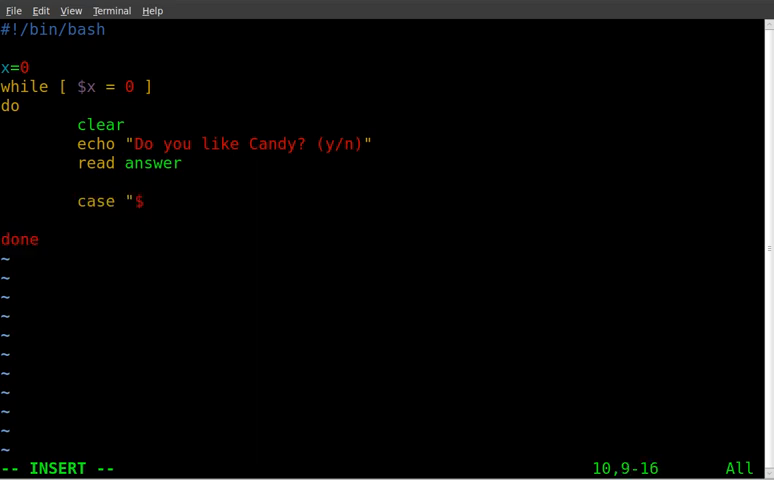
{"action": "type", "text": "answe"}
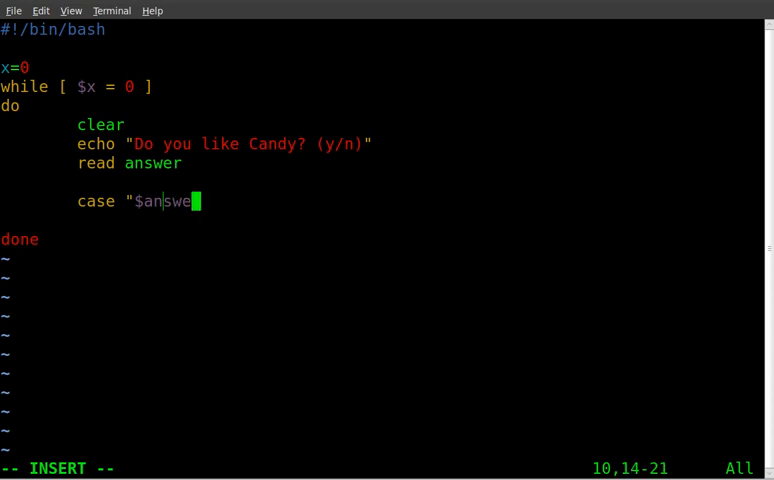
{"action": "type", "text": "r\" in"}
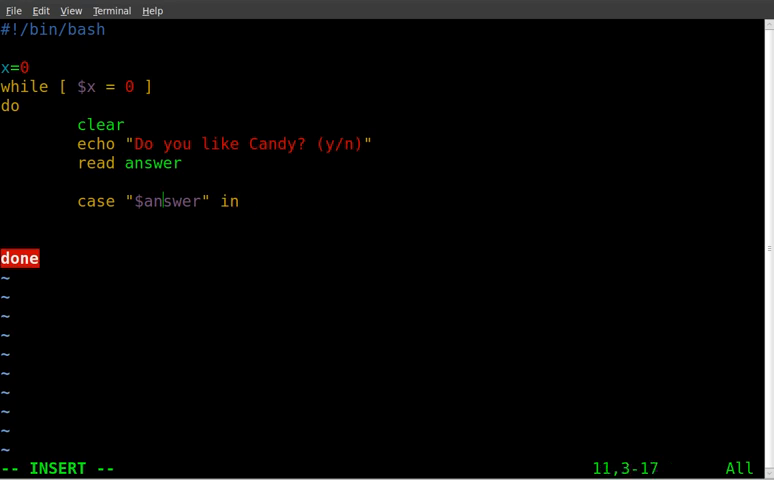
{"action": "type", "text": "y)"}
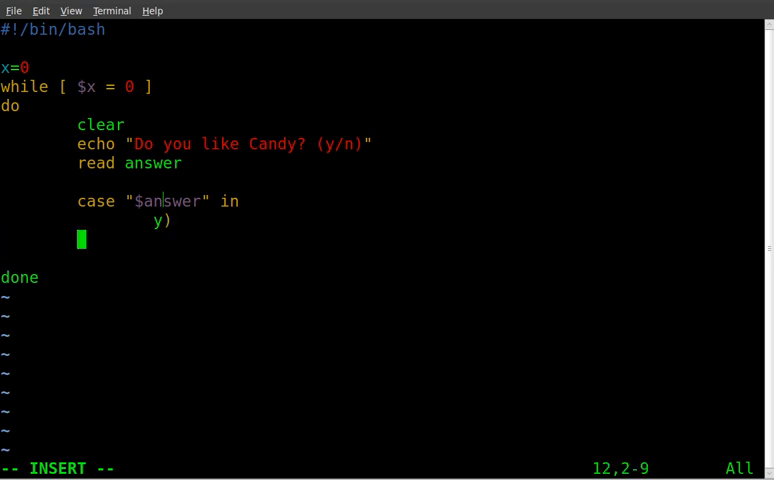
Fill the y) branch with echo "You said - yes", x=1 and ;;
{"action": "type", "text": "ech"}
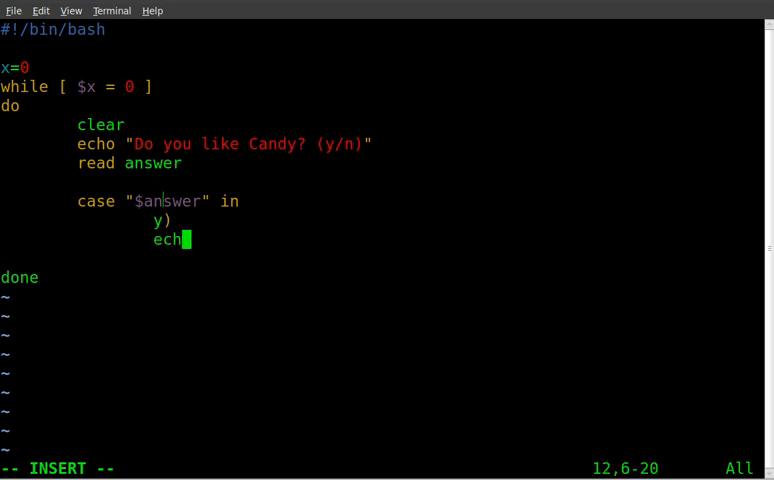
{"action": "type", "text": "o \"You said"}
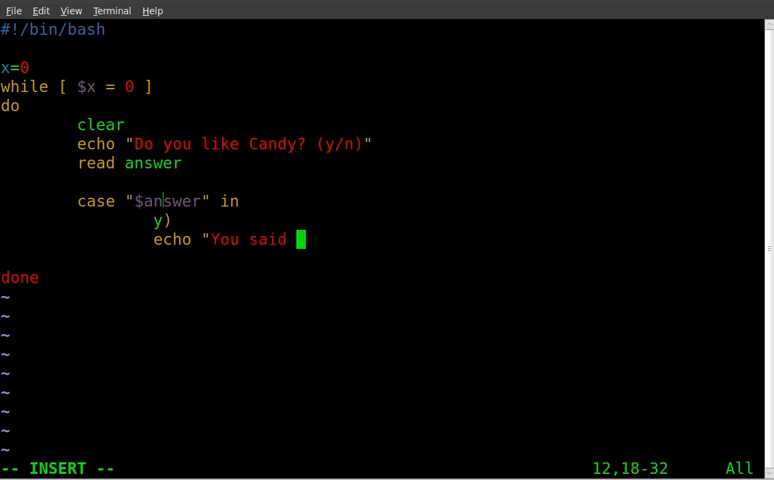
{"action": "type", "text": "- yes\""}
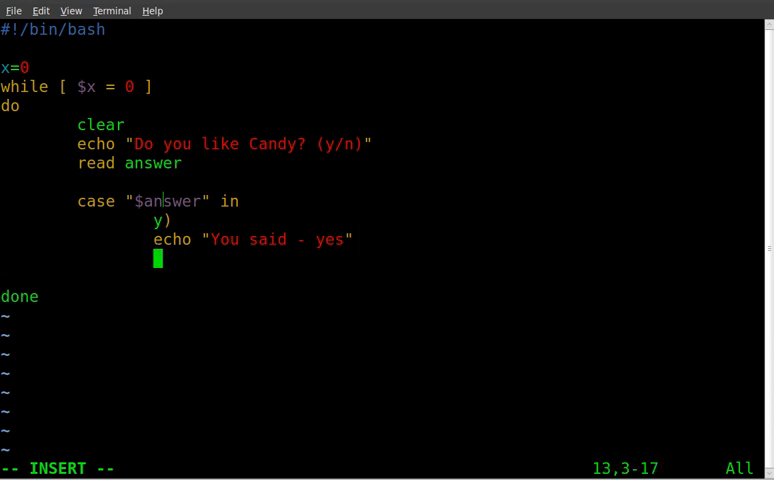
{"action": "type", "text": "x="}
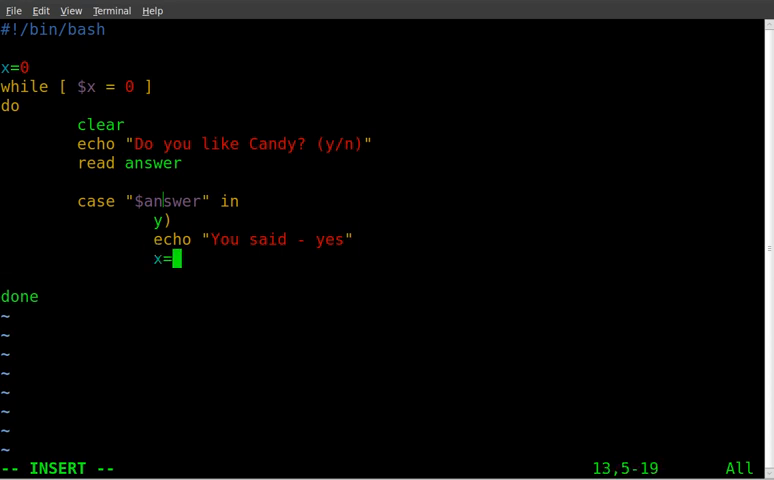
{"action": "type", "text": "1"}
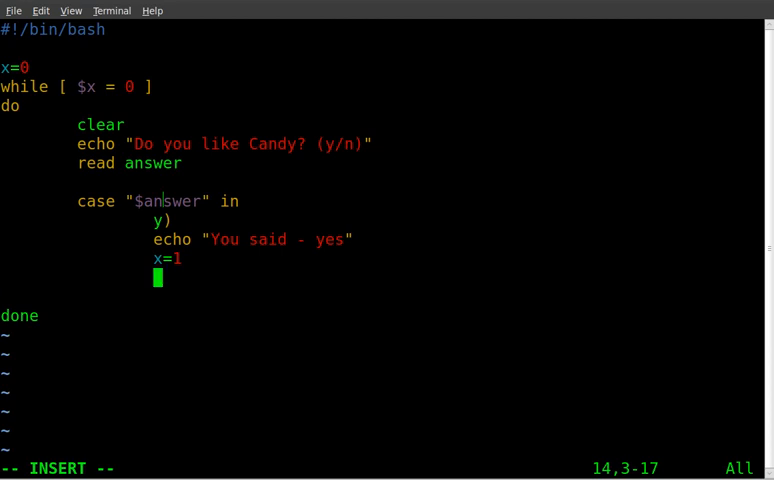
{"action": "type", "text": ";"}
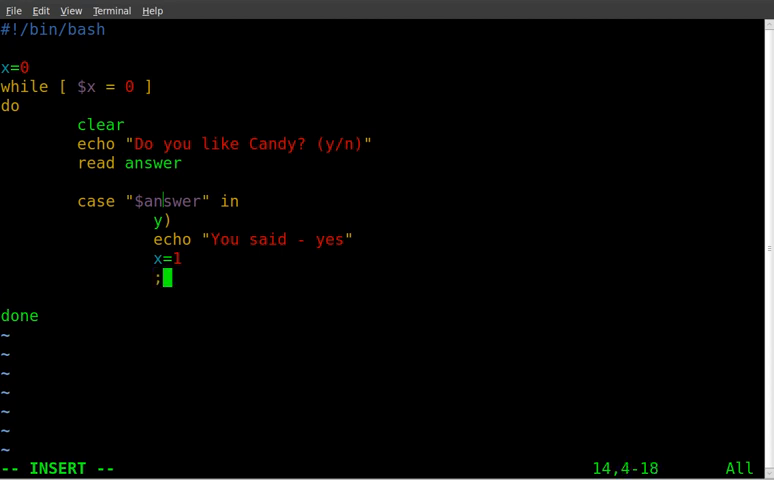
{"action": "type", "text": ";"}
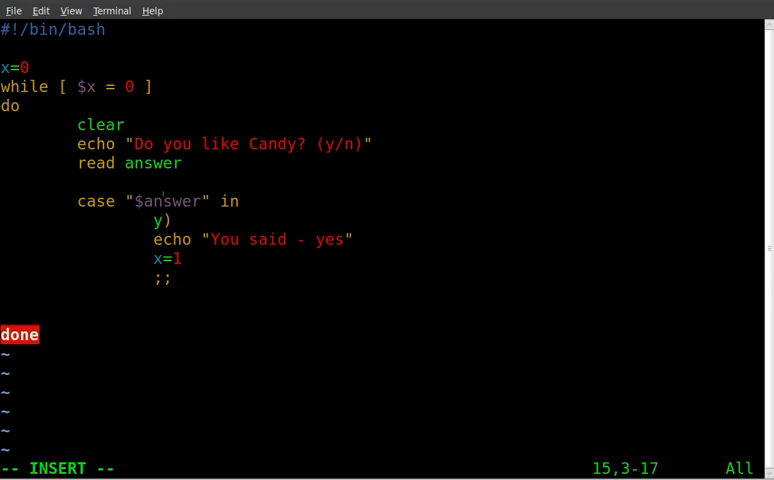
Write the n) branch with echo "You said - NO", x=1 and ;;
{"action": "type", "text": "n"}
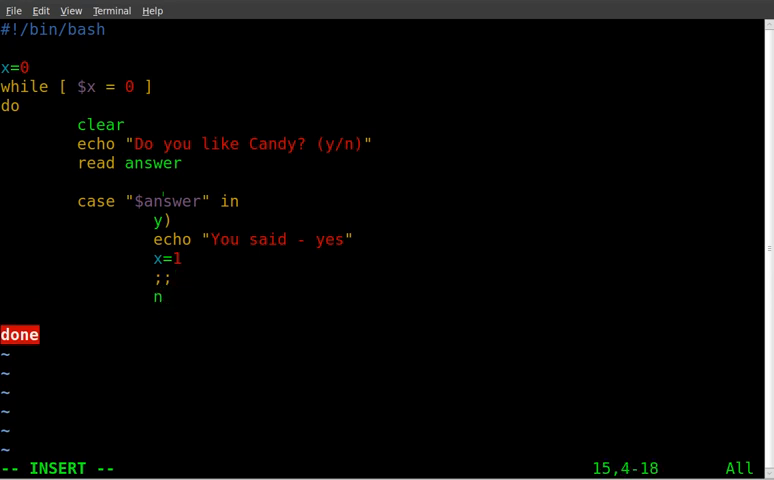
{"action": "type", "text": ")"}
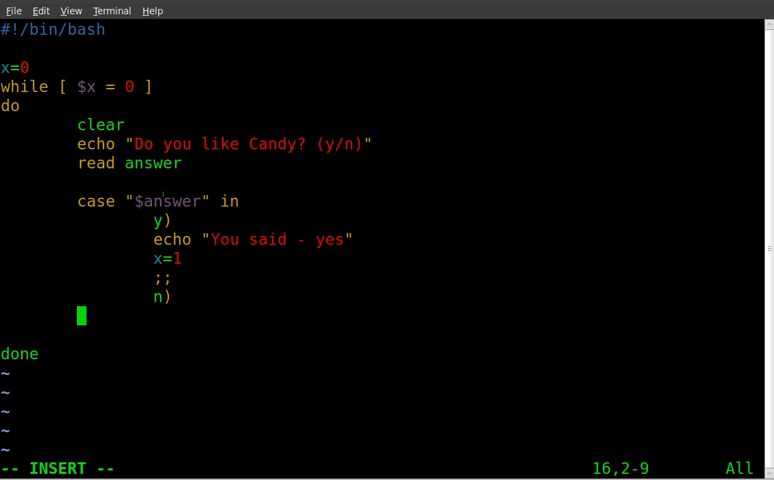
{"action": "type", "text": "eho"}
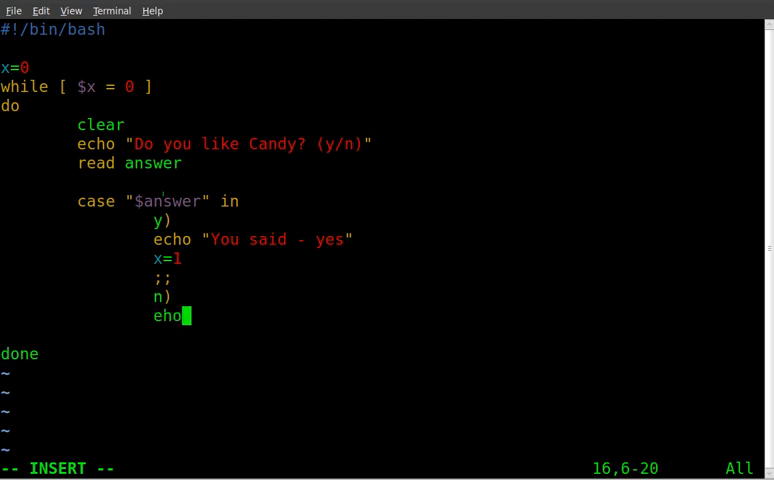
{"action": "type", "text": "c"}
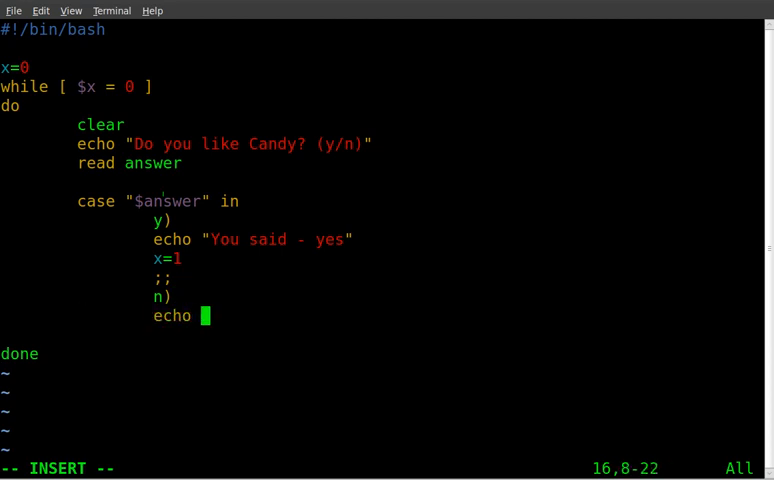
{"action": "type", "text": "\"You s"}
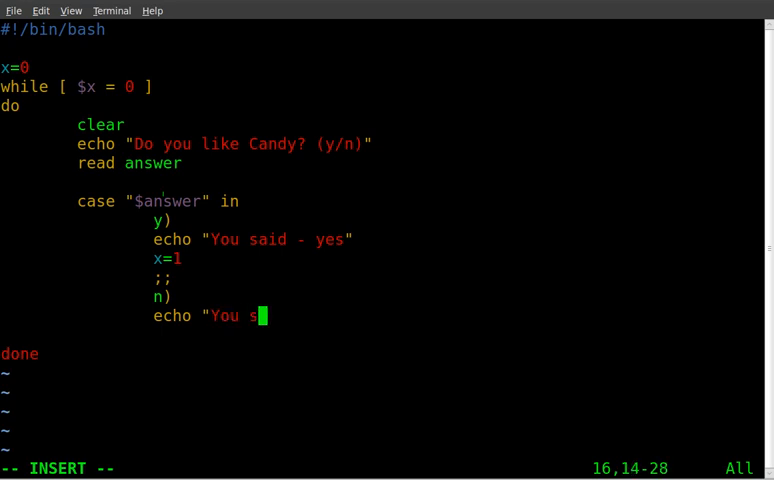
{"action": "type", "text": "aid - NO"}
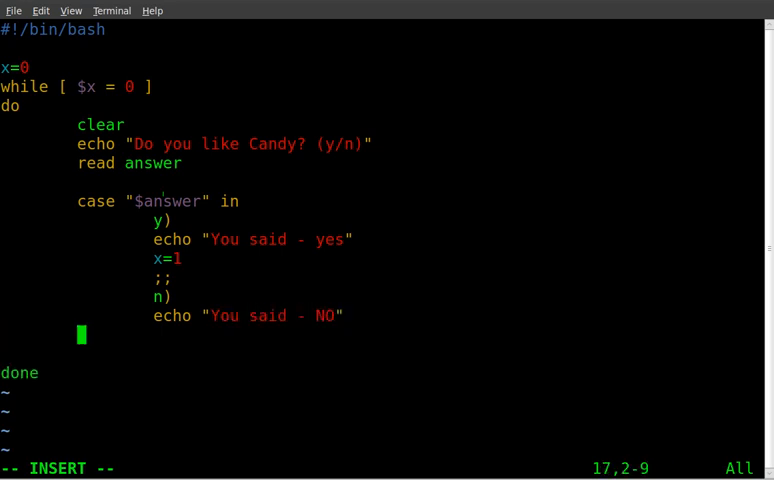
{"action": "type", "text": "x="}
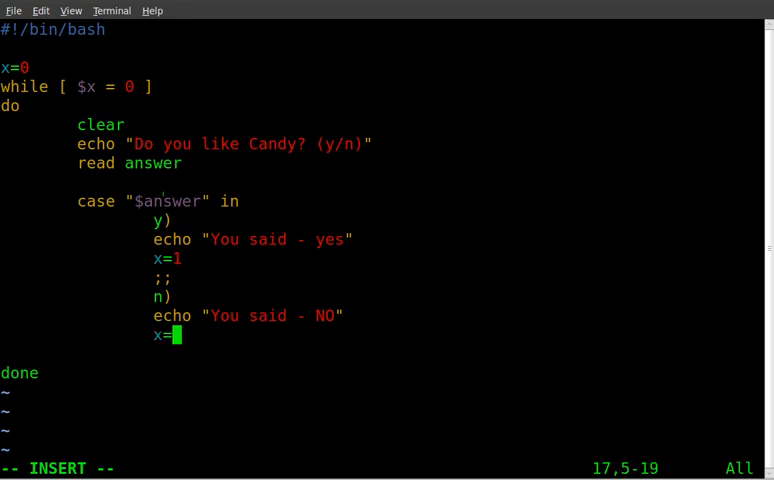
{"action": "type", "text": "1"}
{"action": "type", "text": ";;"}
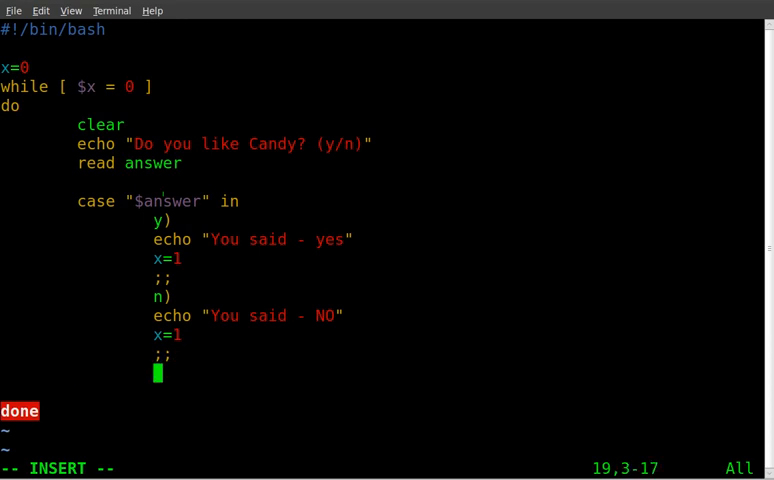
Write the *) branch with clear, echo "That is not an option", sleep 3 and ;;
{"action": "type", "text": "*)"}
{"action": "type", "text": "clear"}
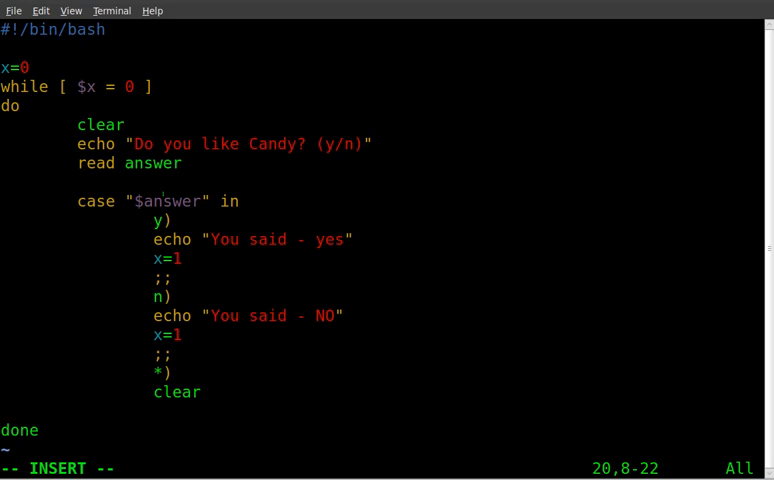
{"action": "type", "text": "echo"}
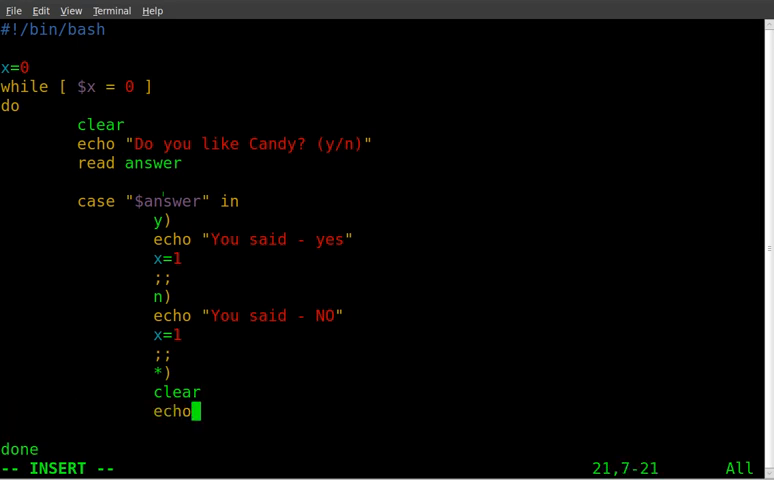
{"action": "type", "text": "\"That is not"}
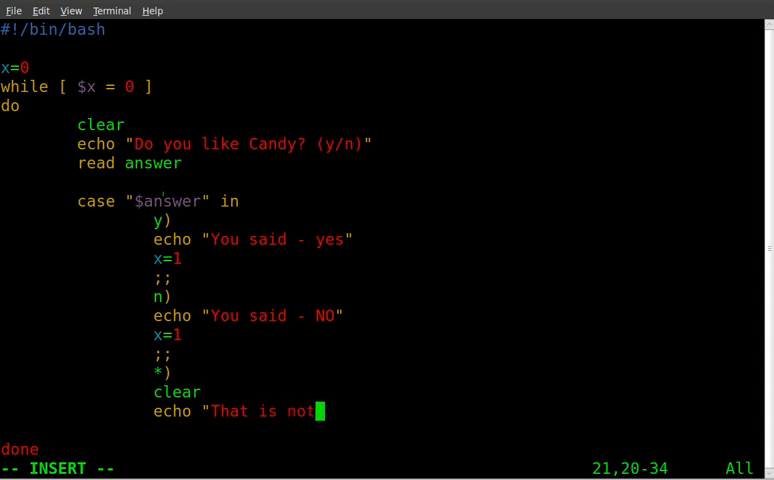
{"action": "type", "text": "an option\""}
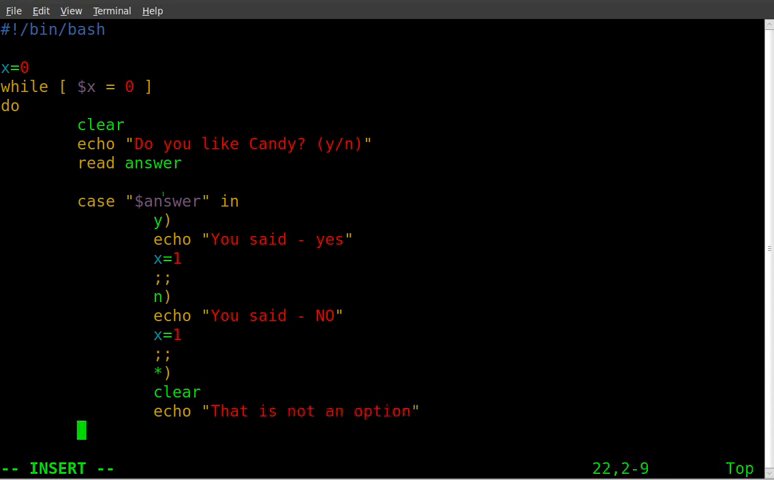
{"action": "type", "text": "sleep"}
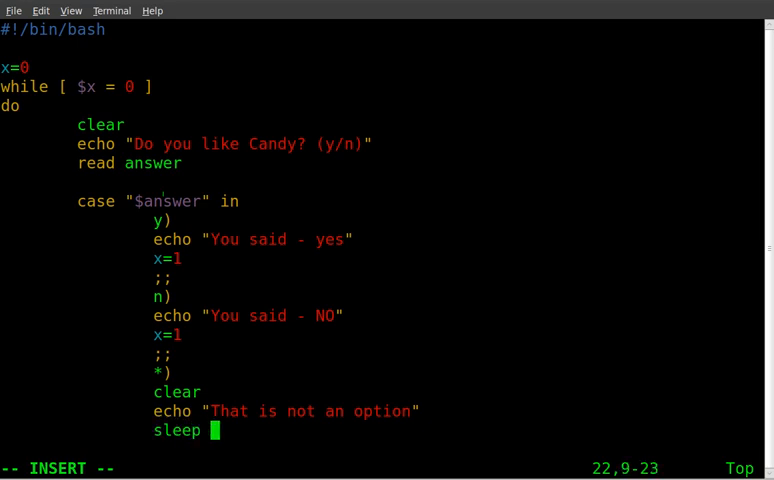
{"action": "type", "text": "3"}
{"action": "type", "text": ";;"}
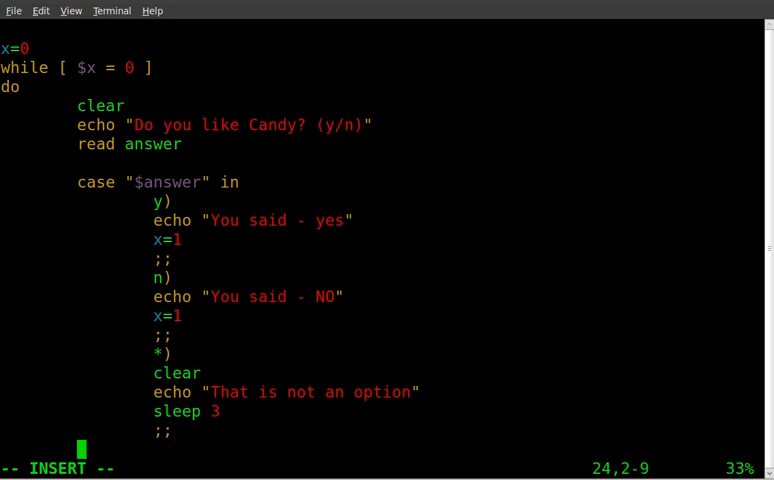
Close the case block with esac before done, save and leave vim
{"action": "type", "text": "esac"}
{"action": "type", "text": "done"}
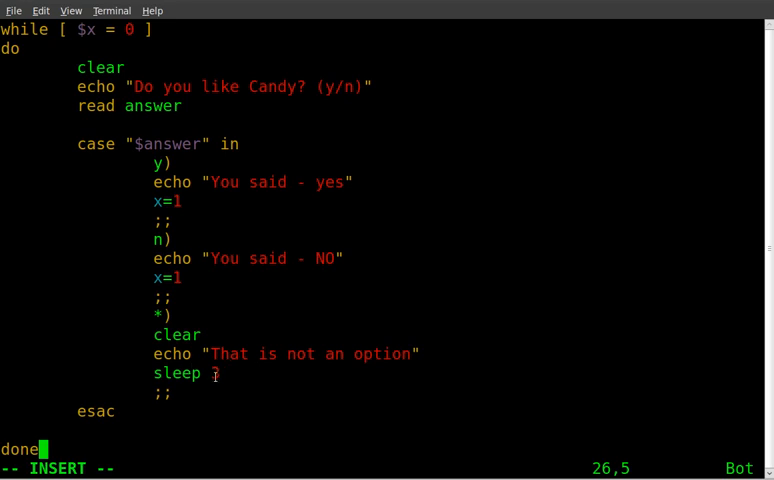
{"action": "type", "text": "3"}
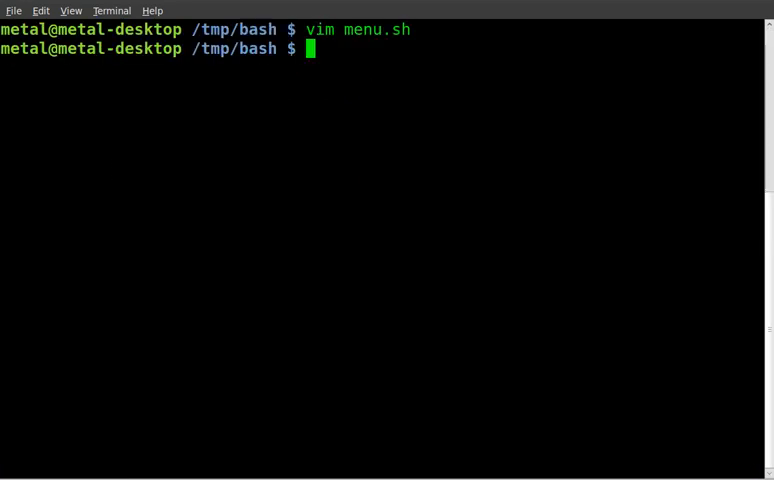
Make menu.sh executable with chmod +x and enter ./menu.sh at the prompt
{"action": "type", "text": "chm"}
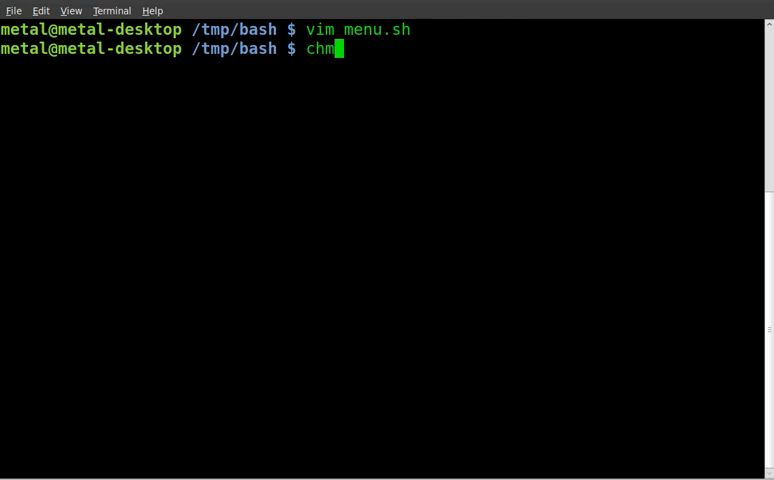
{"action": "type", "text": "od +x menu.sh"}
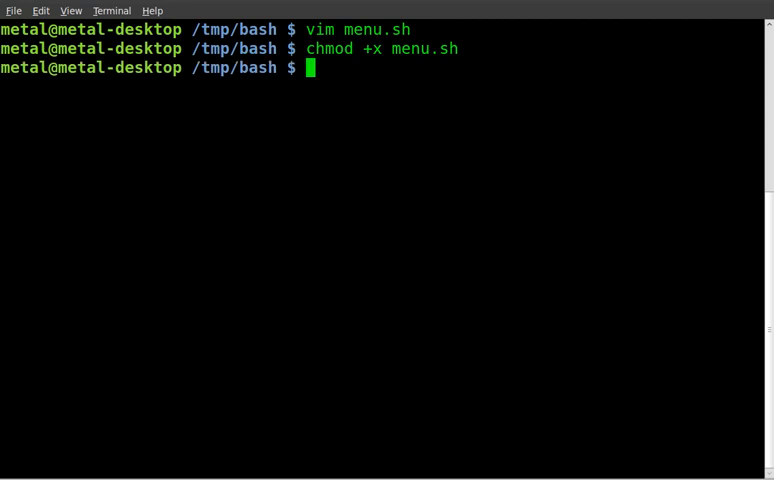
{"action": "type", "text": "./menu.sh"}
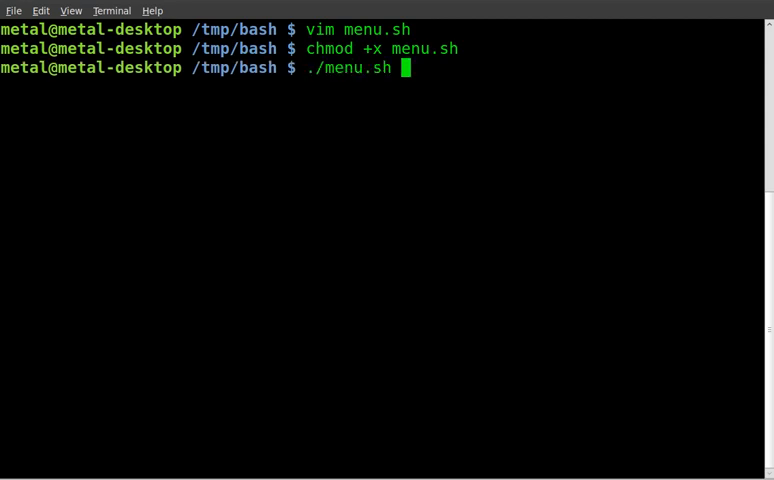
Run menu.sh answering y, rerun answering n, then rerun and try another answer
{"action": "key", "text": "Return"}
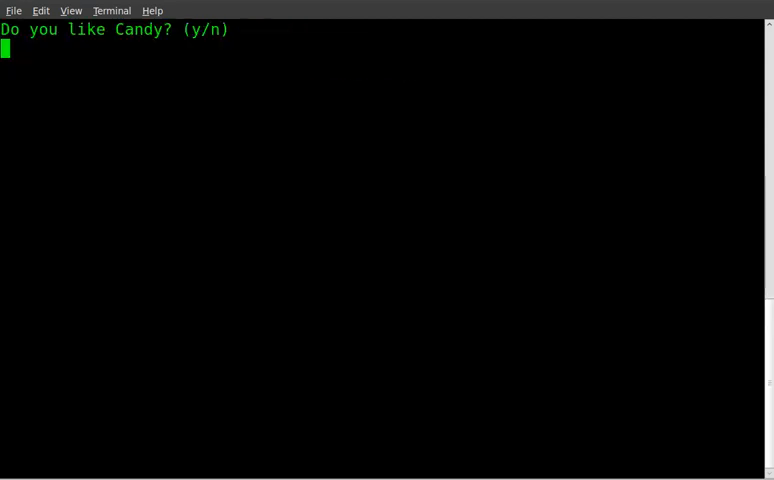
{"action": "mouse_move", "coordinate": [151, 155]}
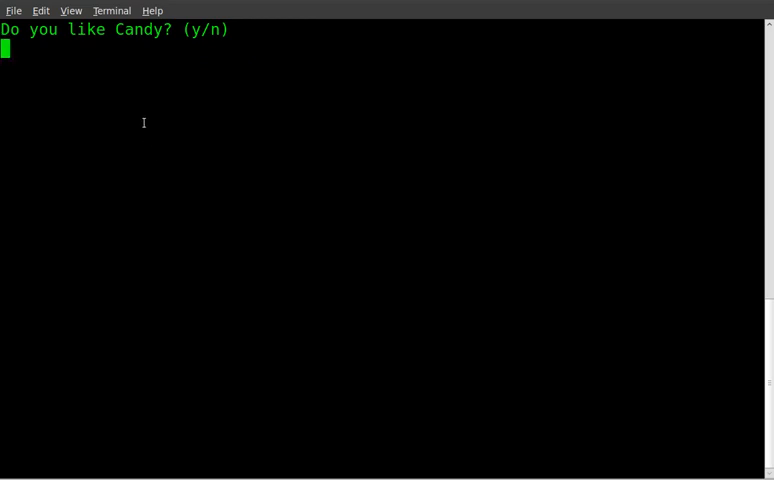
{"action": "type", "text": "y"}
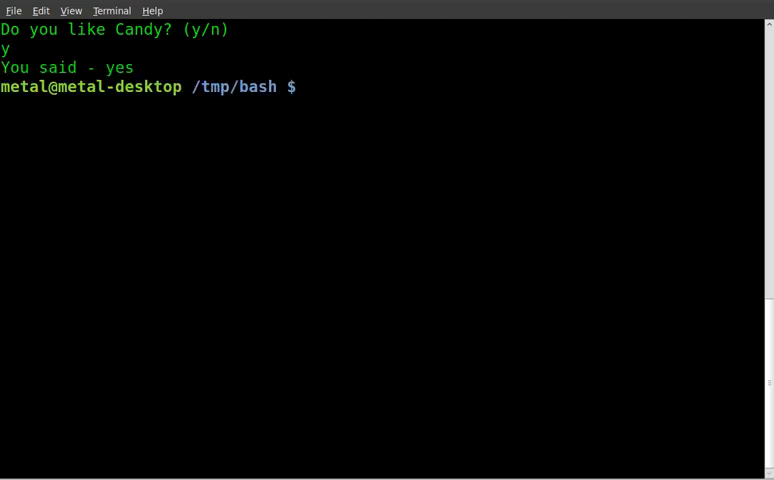
{"action": "type", "text": "./menu.sh"}
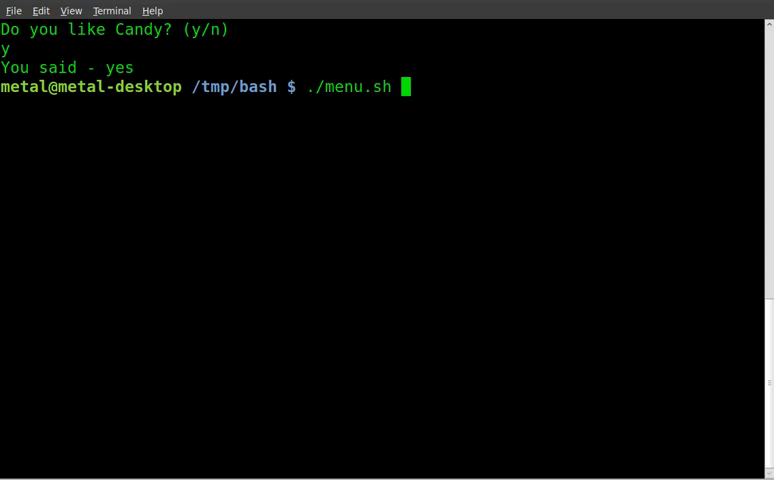
{"action": "type", "text": "n"}
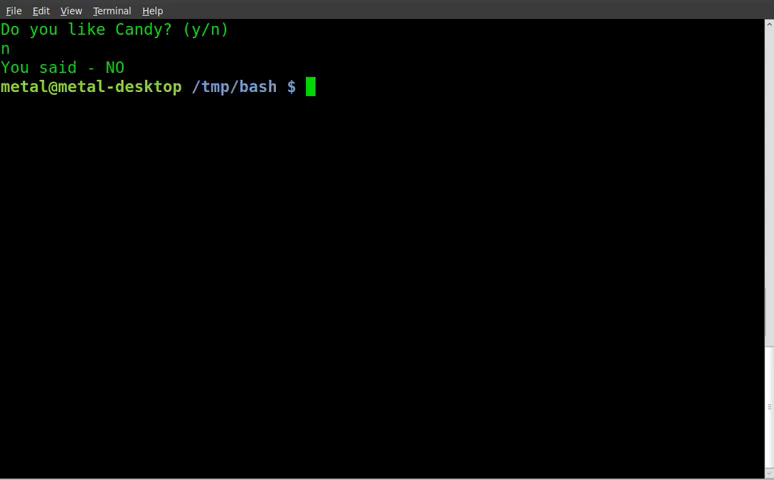
{"action": "type", "text": "./menu.sh"}
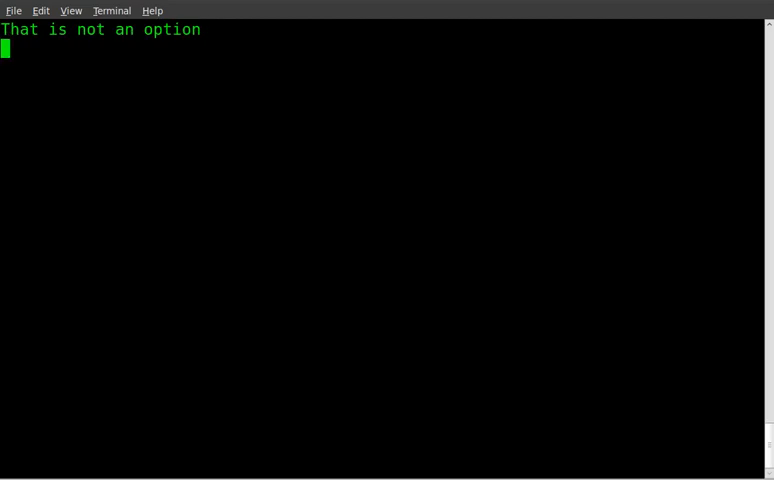
{"action": "type", "text": "y"}
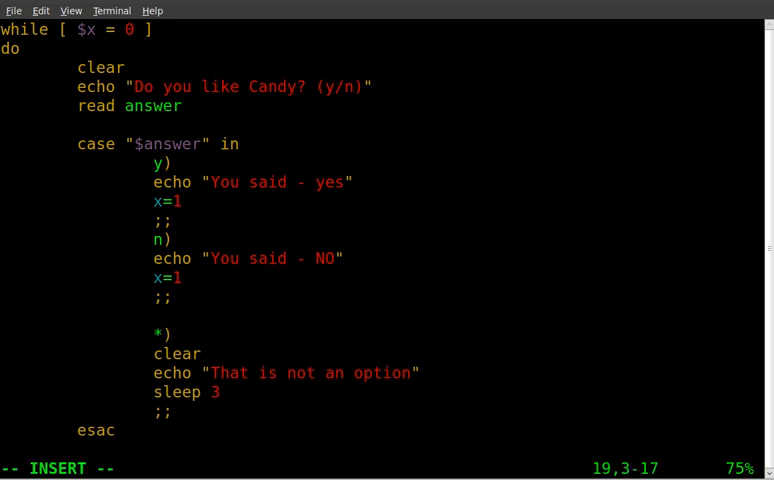
Add a q) branch that echoes "Exiting..." and sleeps 2 before ending the loop
{"action": "type", "text": "q)"}
{"action": "type", "text": "x=1"}
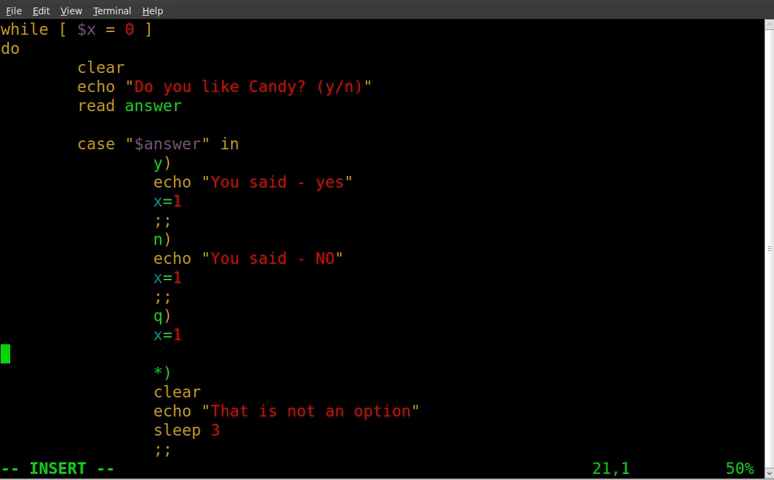
{"action": "type", "text": "echo"}
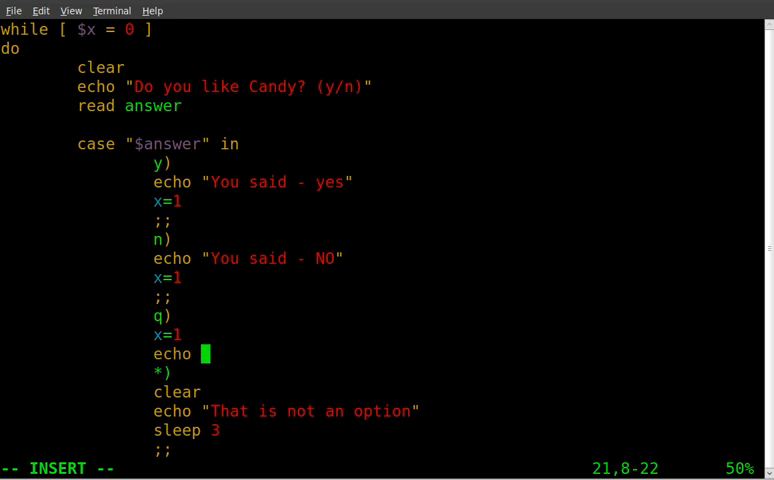
{"action": "type", "text": "\"Ex"}
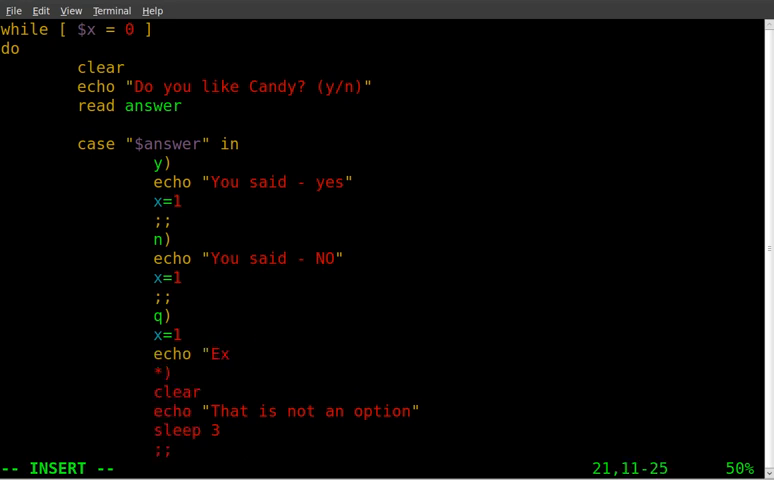
{"action": "type", "text": "iting"}
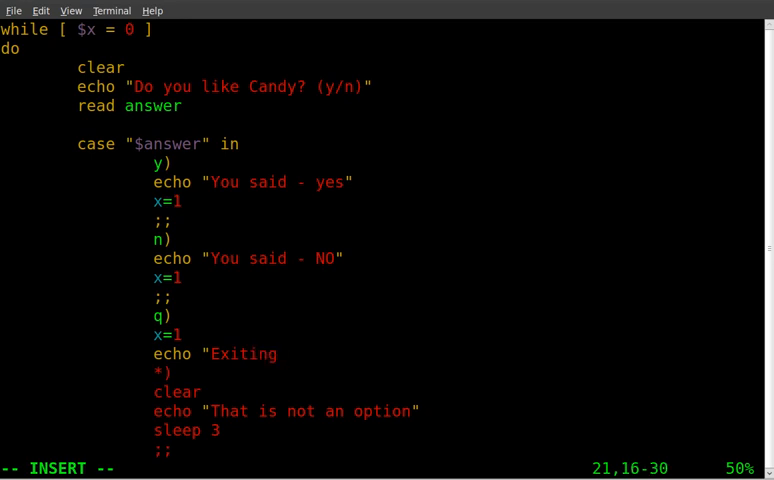
{"action": "type", "text": "!!!"}
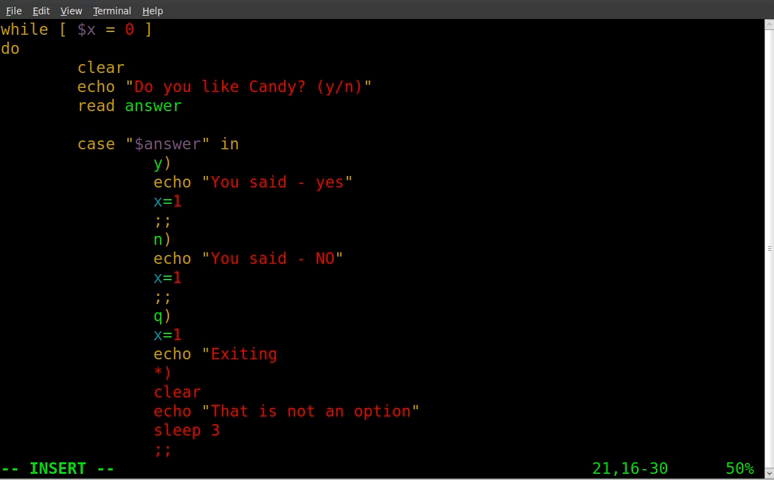
{"action": "type", "text": ".../"}
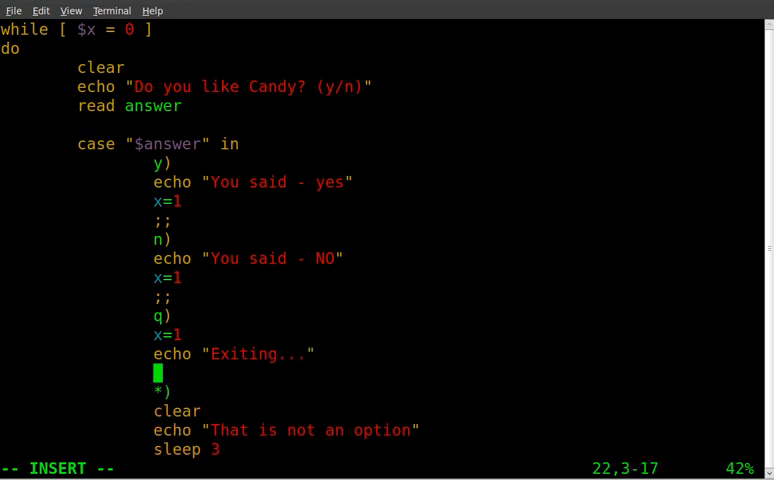
{"action": "type", "text": "sleep 2"}
{"action": "left_click", "coordinate": [225, 86]}
{"action": "type", "text": " - "}
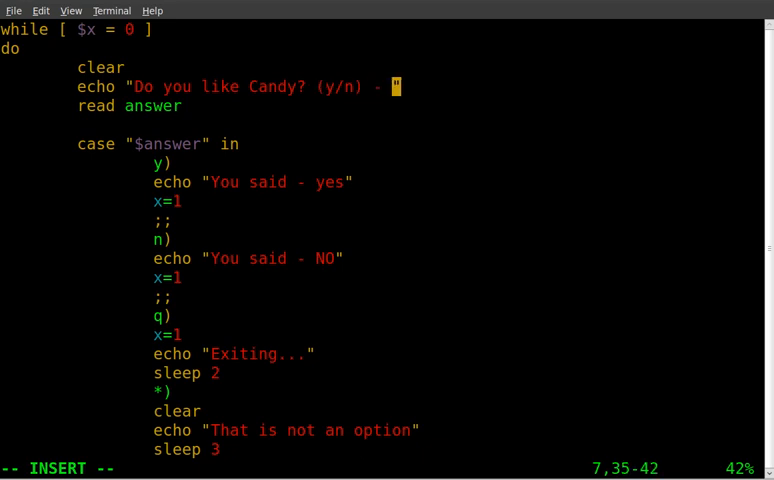
Append "- Press 'q' to quit." to the menu's echo prompt
{"action": "type", "text": "Press"}
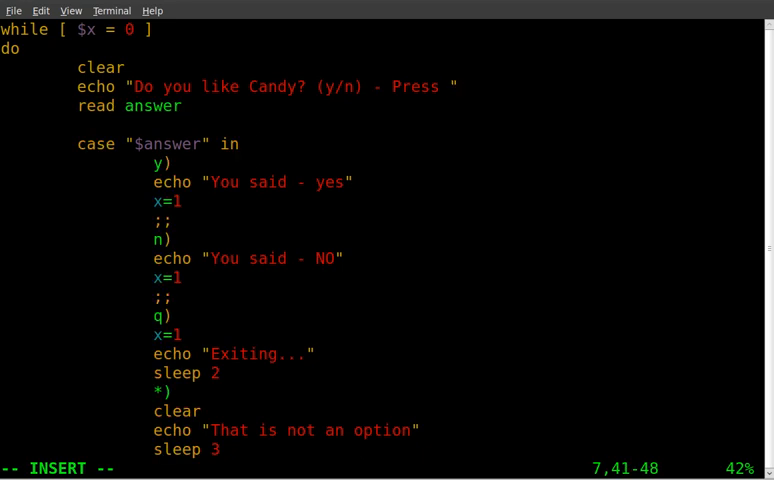
{"action": "type", "text": "'q' to"}
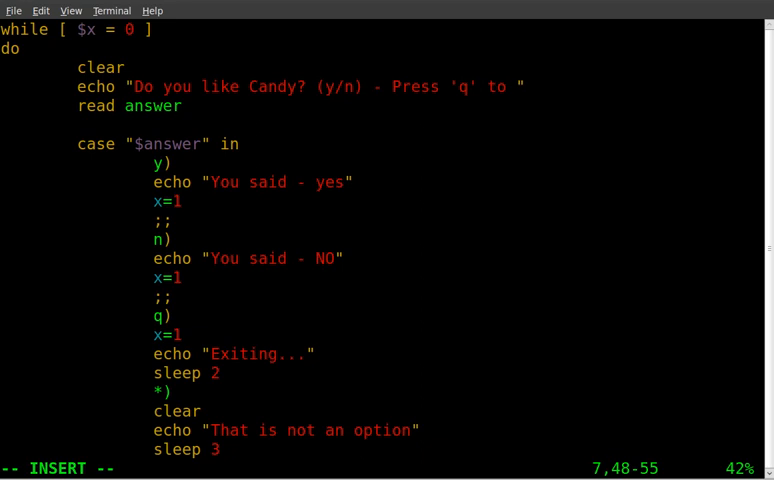
{"action": "type", "text": "quit"}
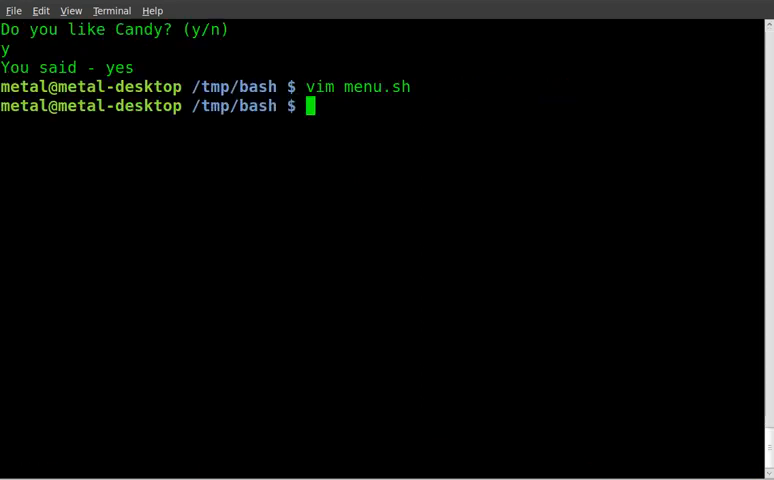
Save menu.sh from vim and run ./menu.sh from the shell
{"action": "type", "text": "./menu.sh"}
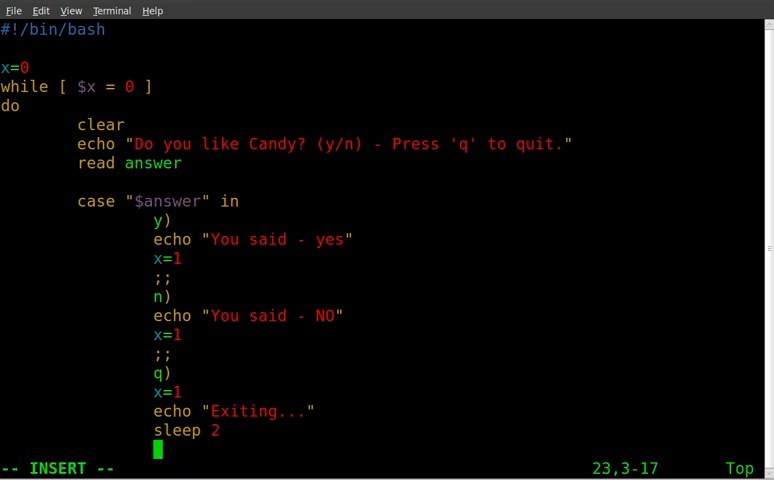
Terminate the q case with ;; after its sleep 2 line and save
{"action": "type", "text": ";"}
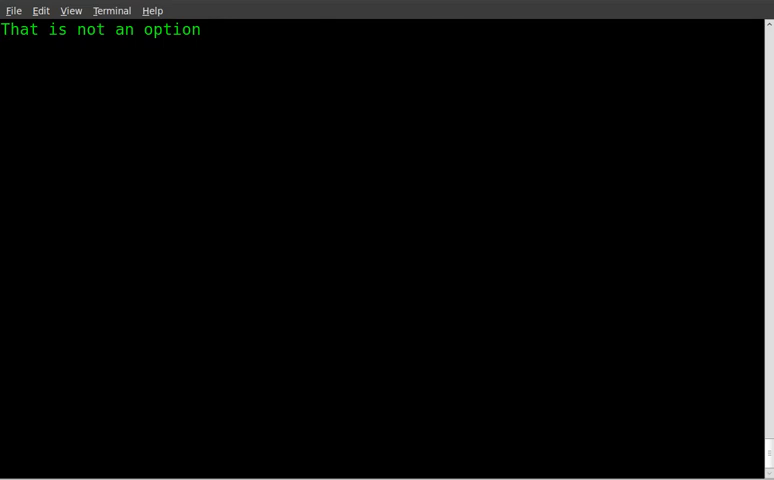
Answer q at the Candy prompt so it prints "Exiting..." and returns to the shell
{"action": "type", "text": "q"}
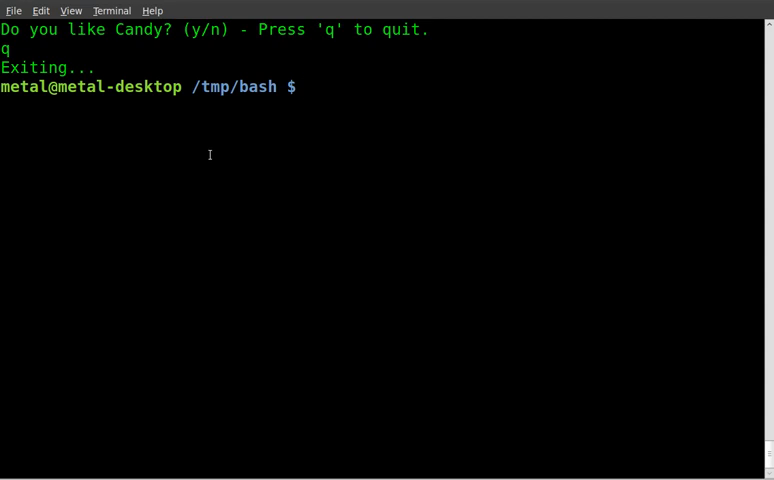
{"action": "mouse_move", "coordinate": [298, 178]}
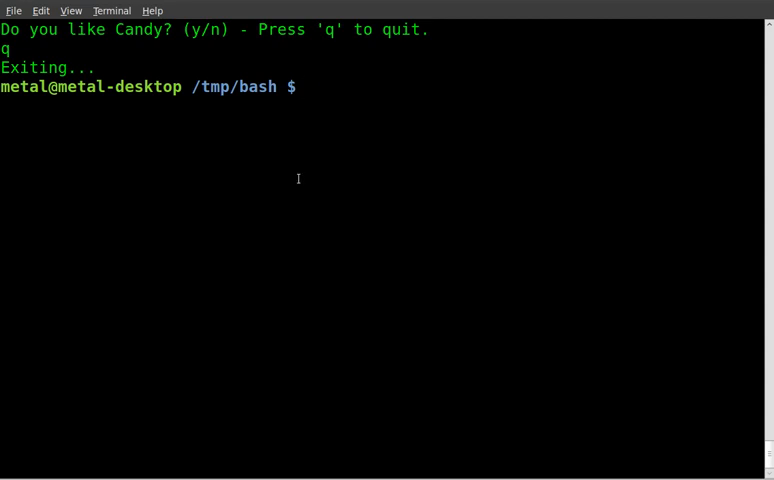